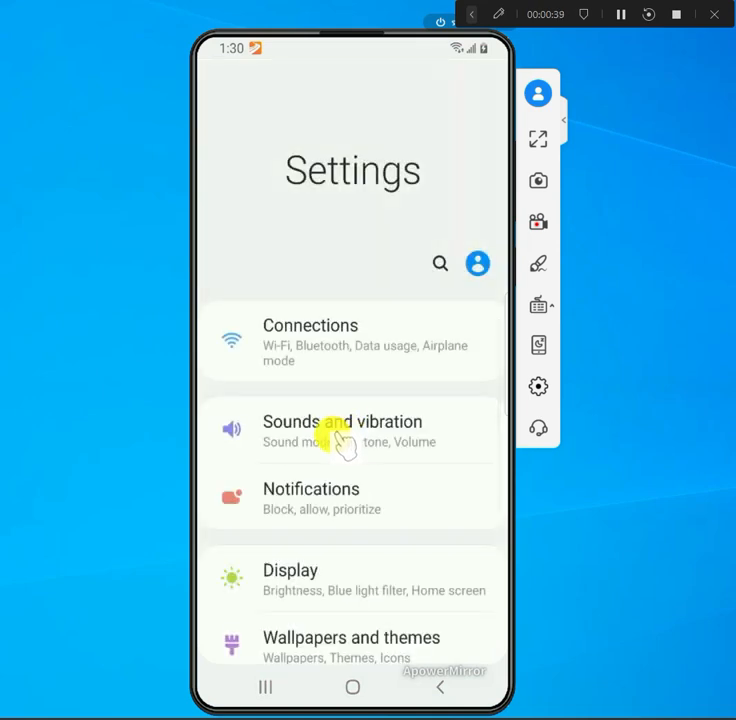
Scroll the Settings list down to Device care
scroll(down, 3)
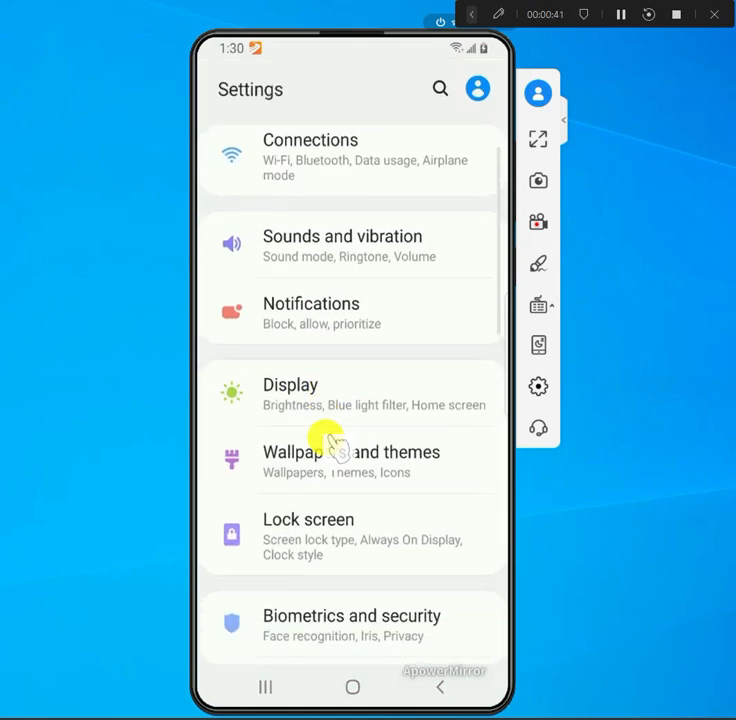
scroll(down, 3)
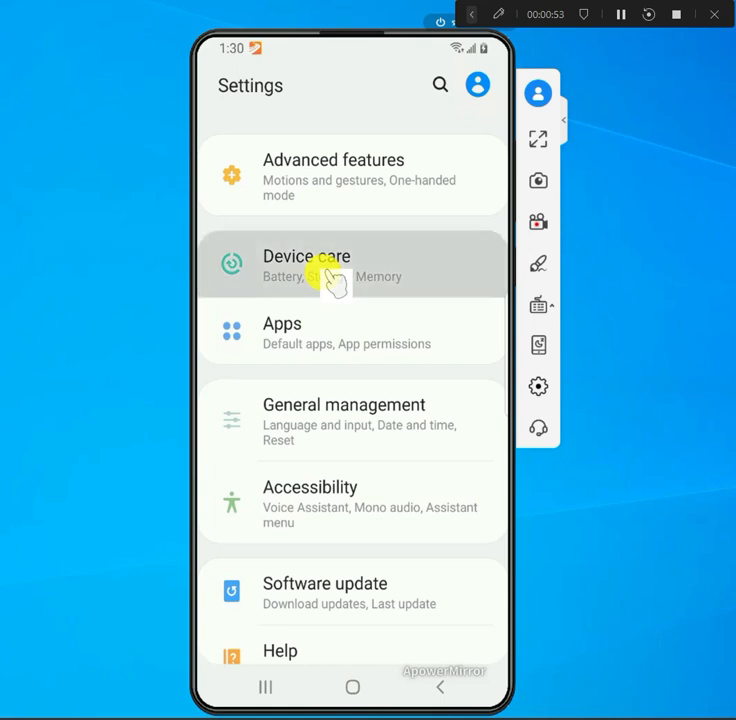
Open Device care to view the score of 100 with battery, storage and memory
click(307, 265)
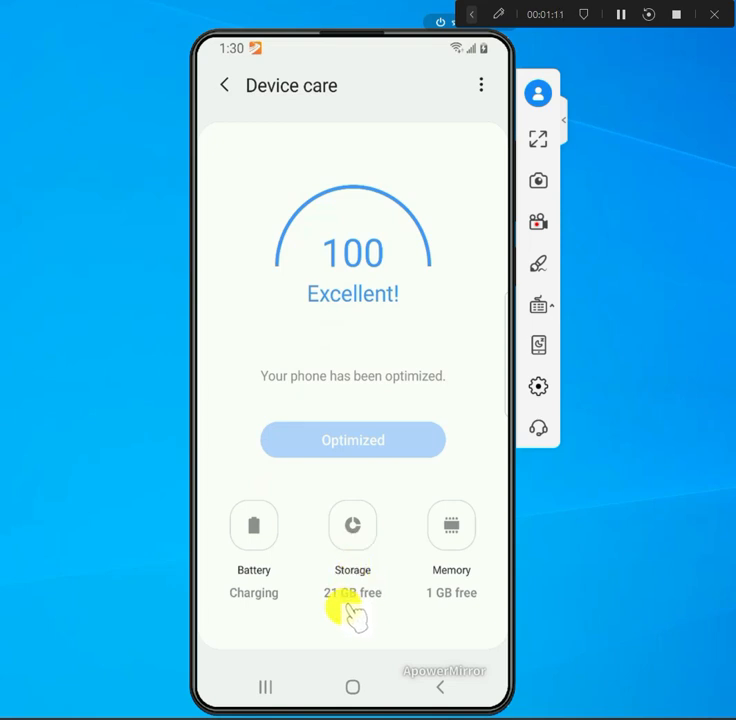
mouse_move(351, 607)
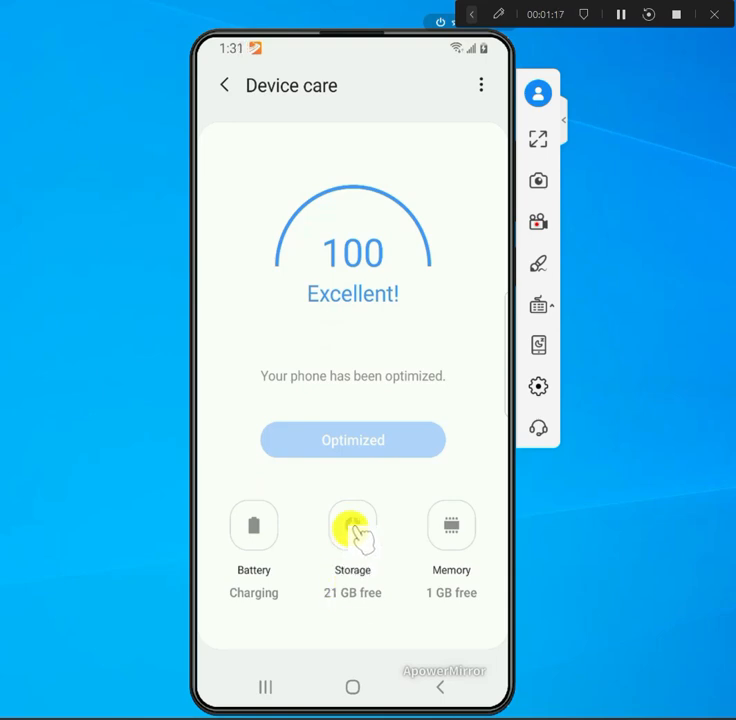
Open Storage to see 43 GB used of 64 GB by category
click(352, 525)
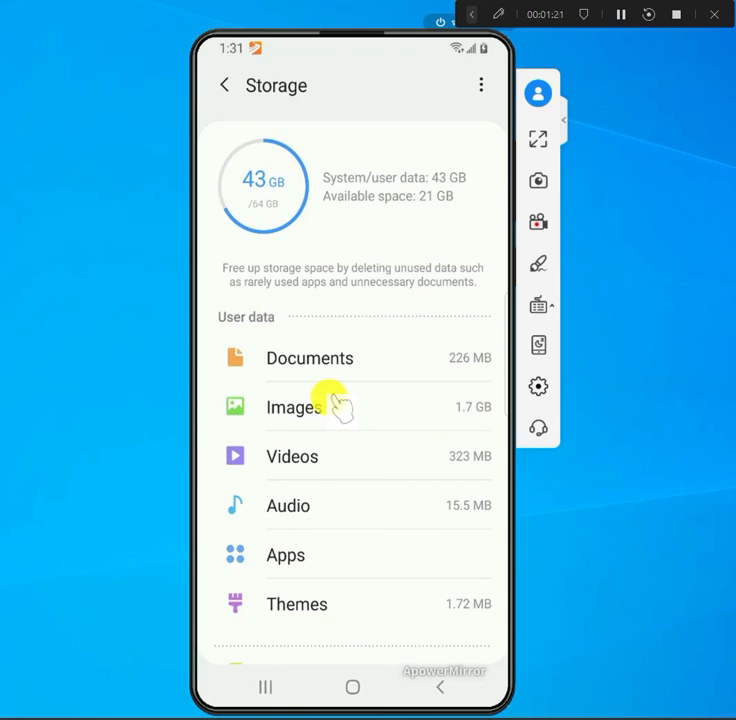
mouse_move(335, 218)
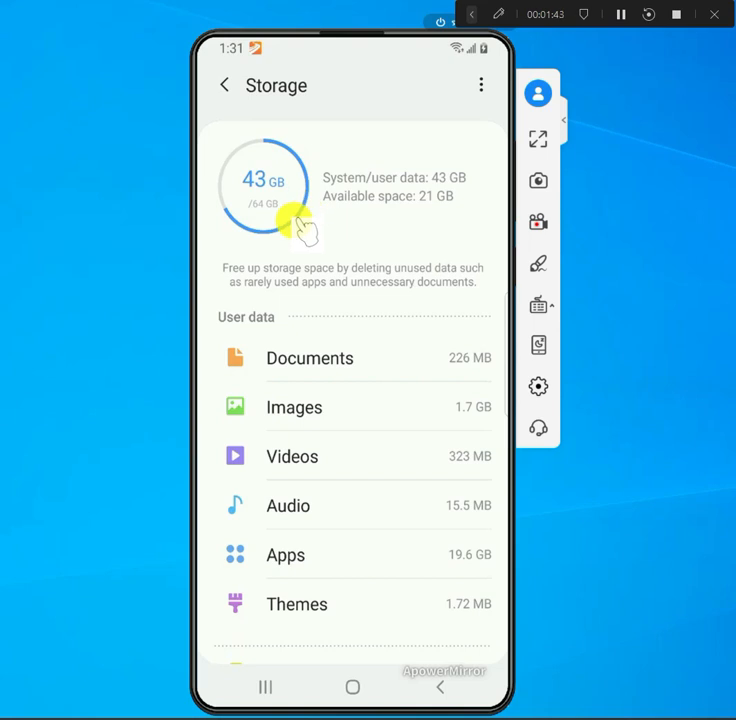
mouse_move(335, 340)
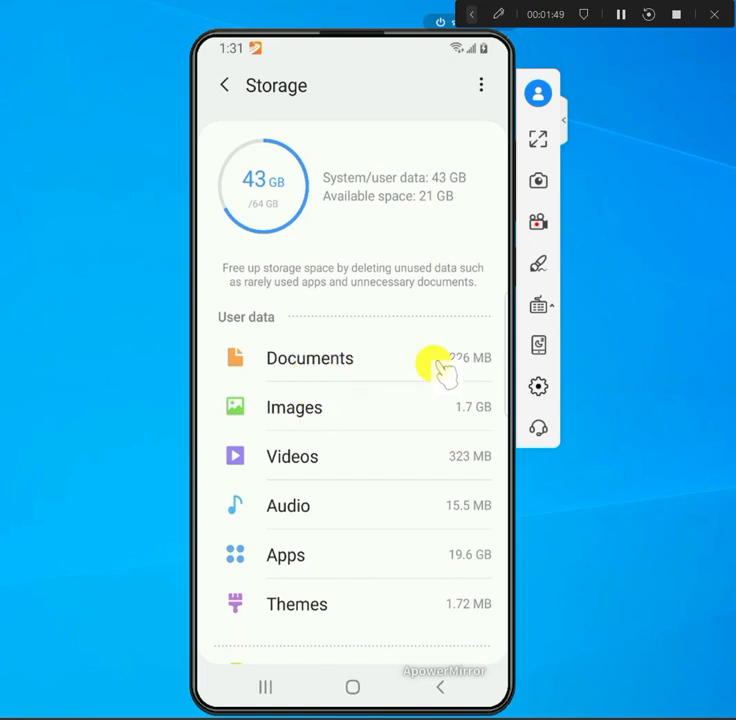
mouse_move(310, 443)
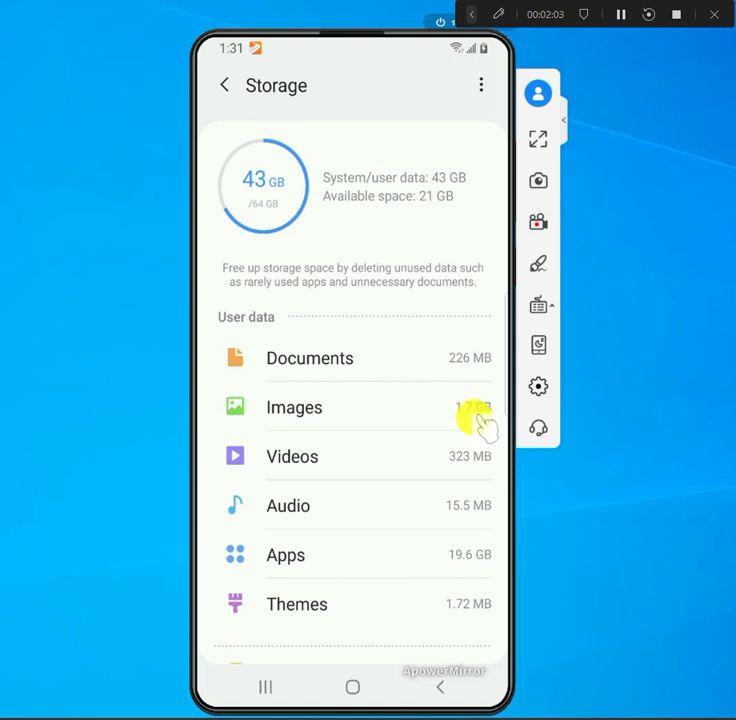
mouse_move(485, 560)
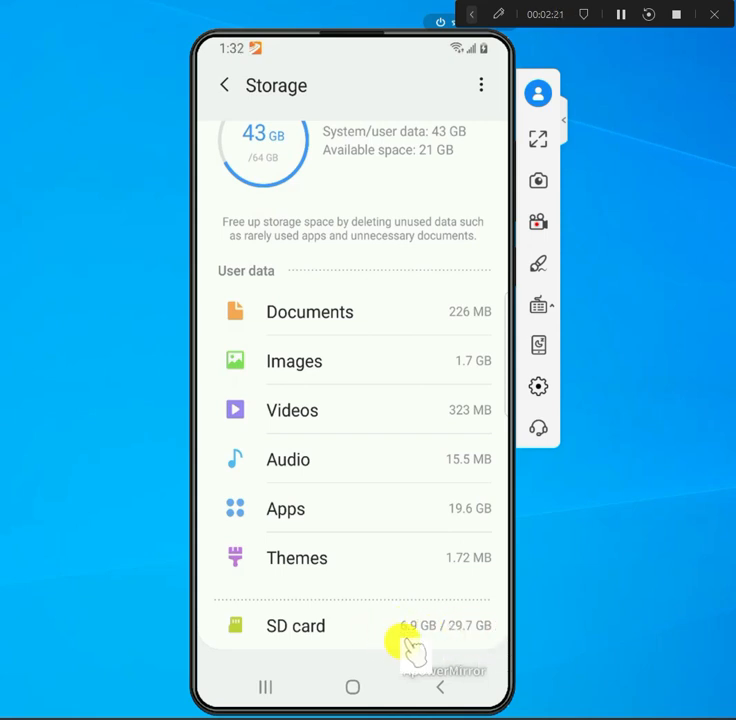
mouse_move(305, 625)
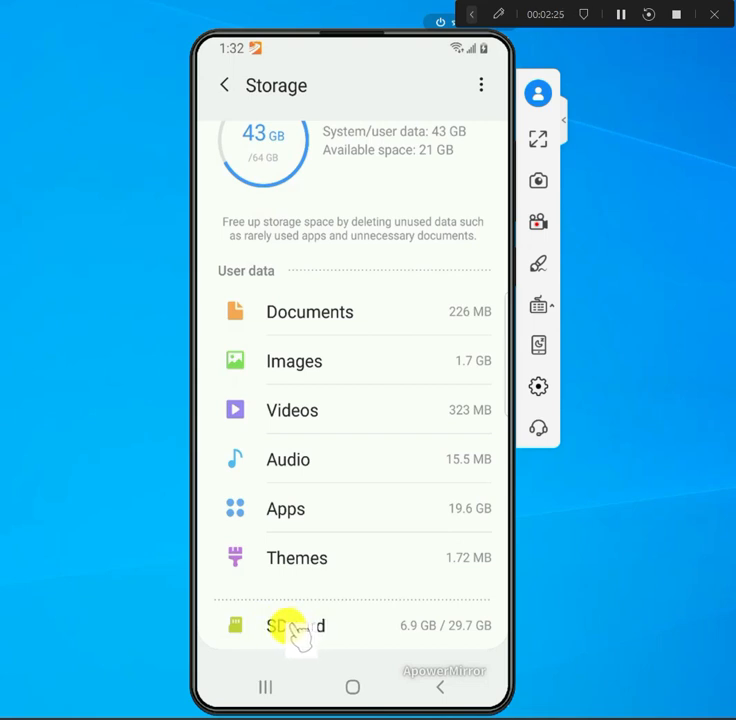
mouse_move(313, 385)
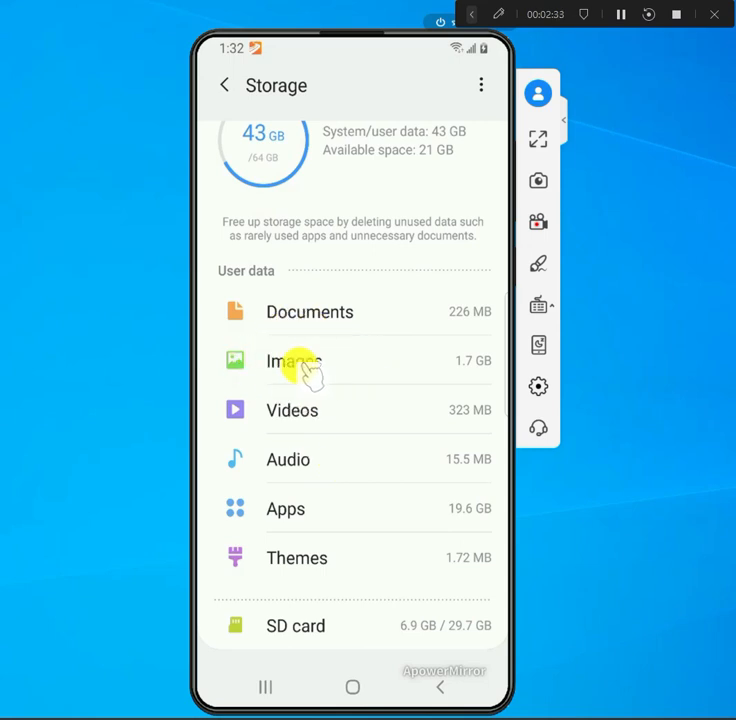
mouse_move(450, 513)
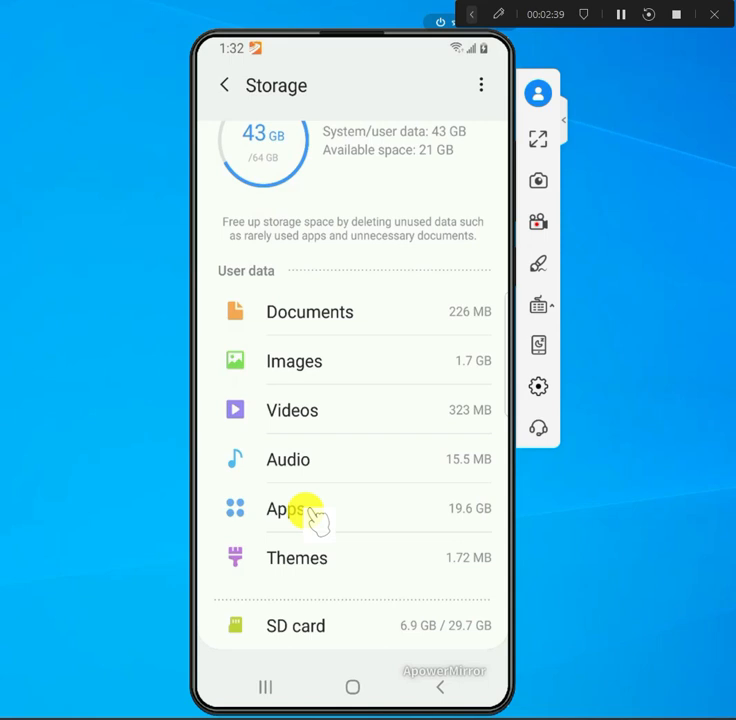
click(288, 508)
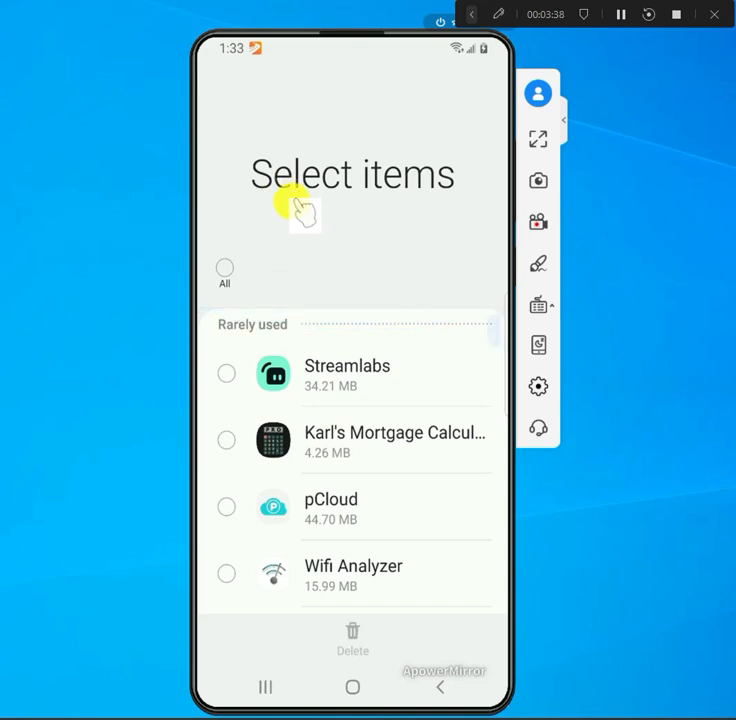
mouse_move(450, 690)
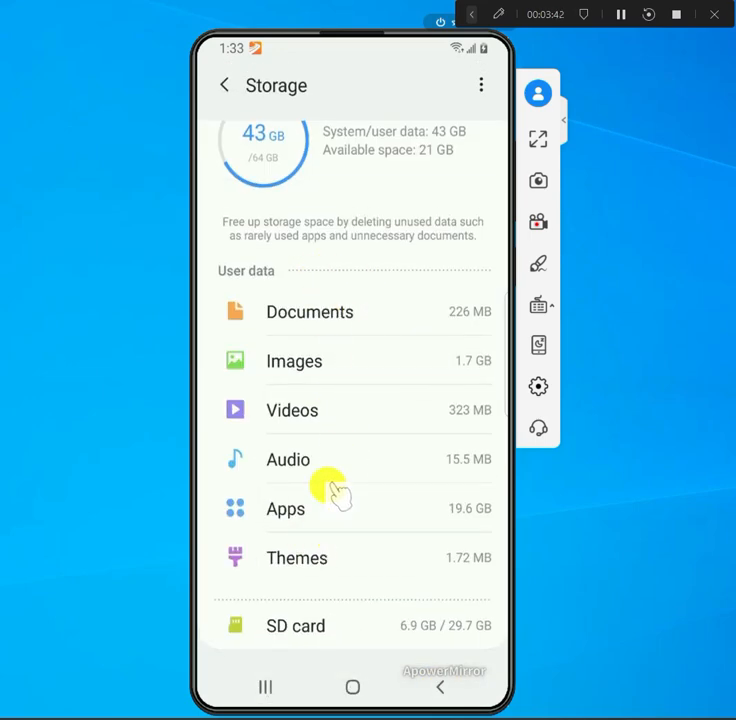
mouse_move(288, 640)
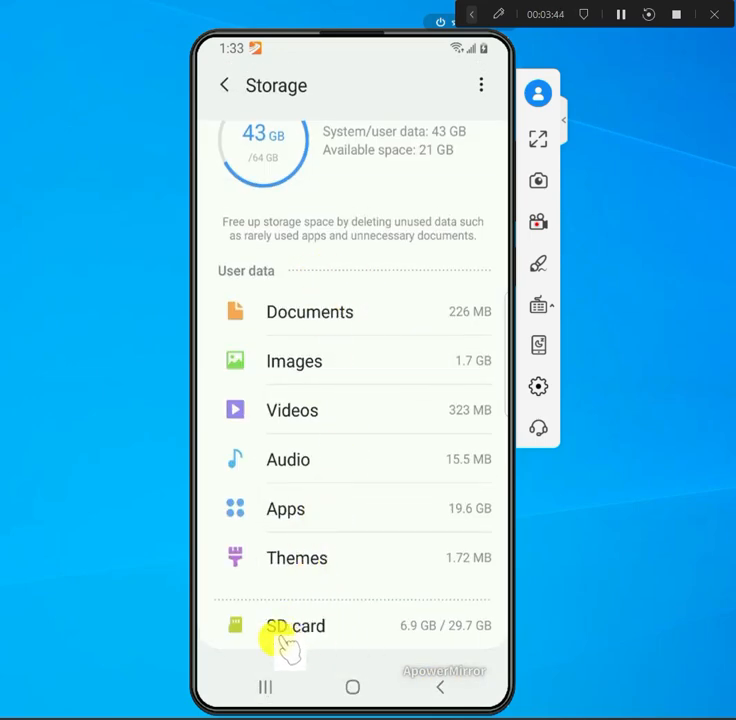
Open the SD card page showing 6.9 GB used of 29.7 GB
click(294, 625)
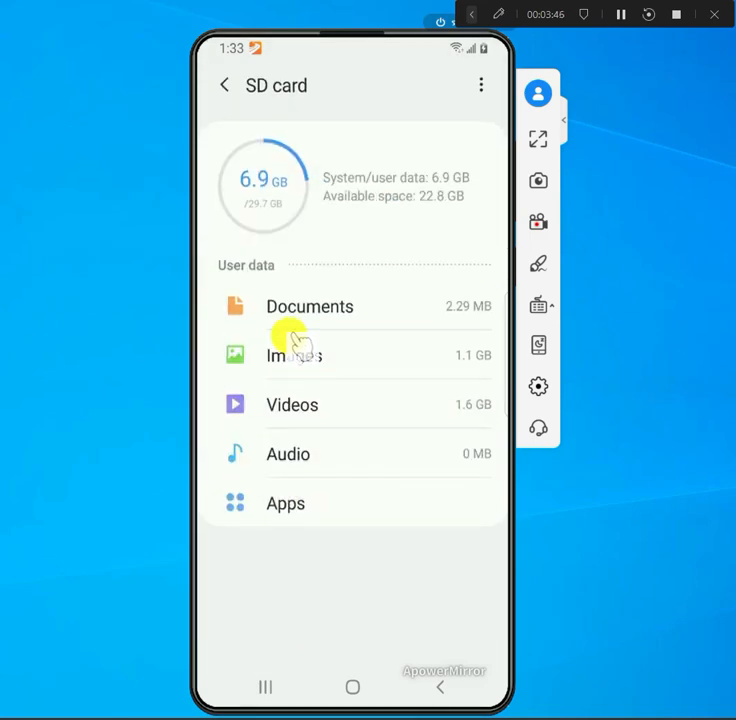
mouse_move(288, 240)
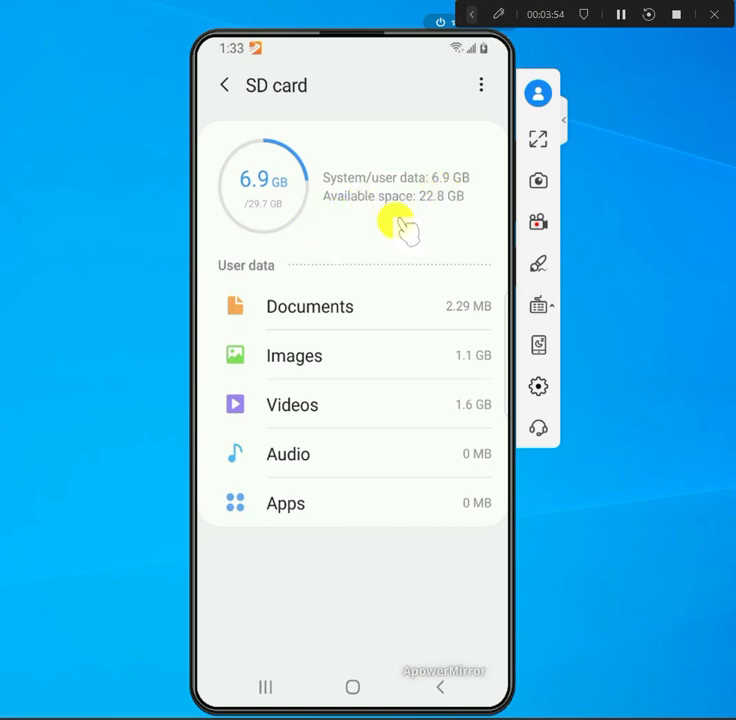
mouse_move(470, 215)
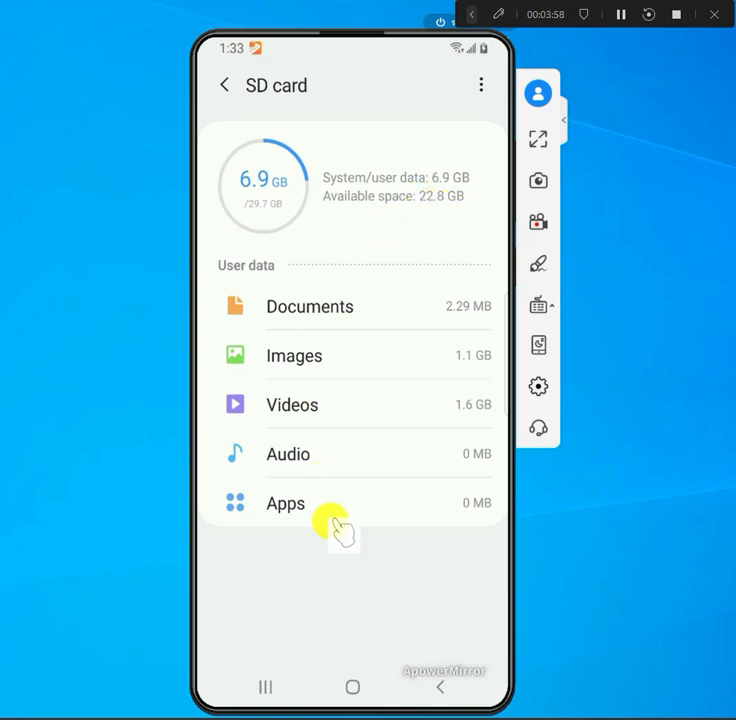
mouse_move(363, 390)
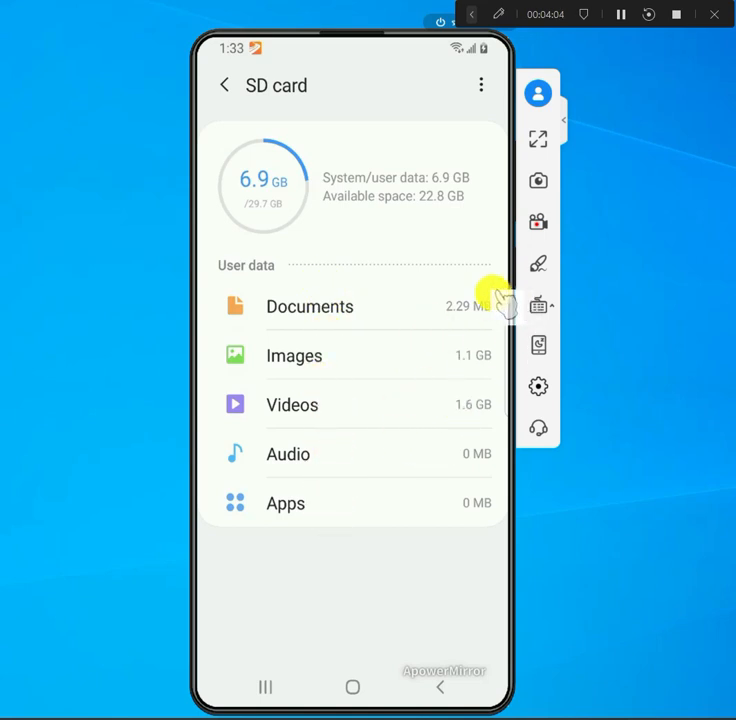
mouse_move(410, 383)
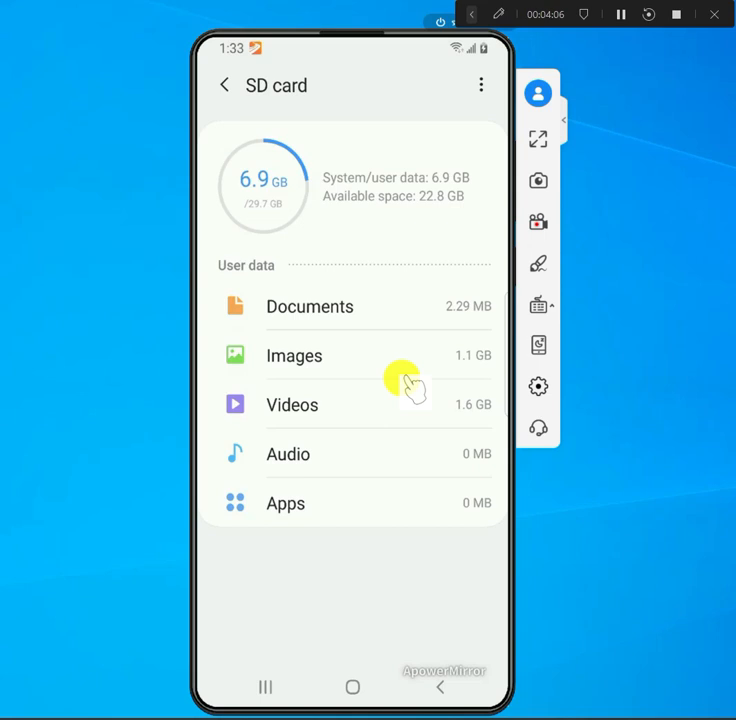
mouse_move(290, 413)
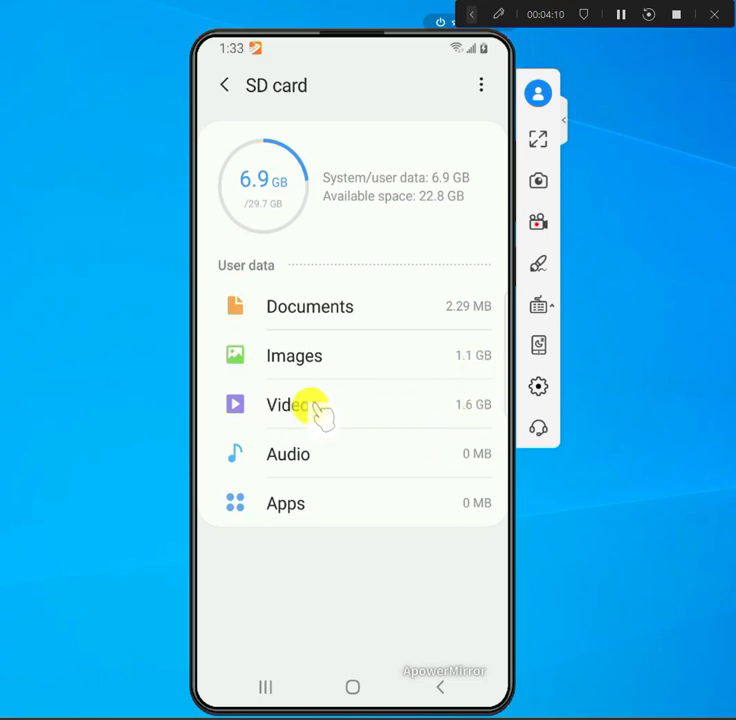
In SD card Videos, tick the 12 MB '11 - First Hop Redundancy' video
click(288, 405)
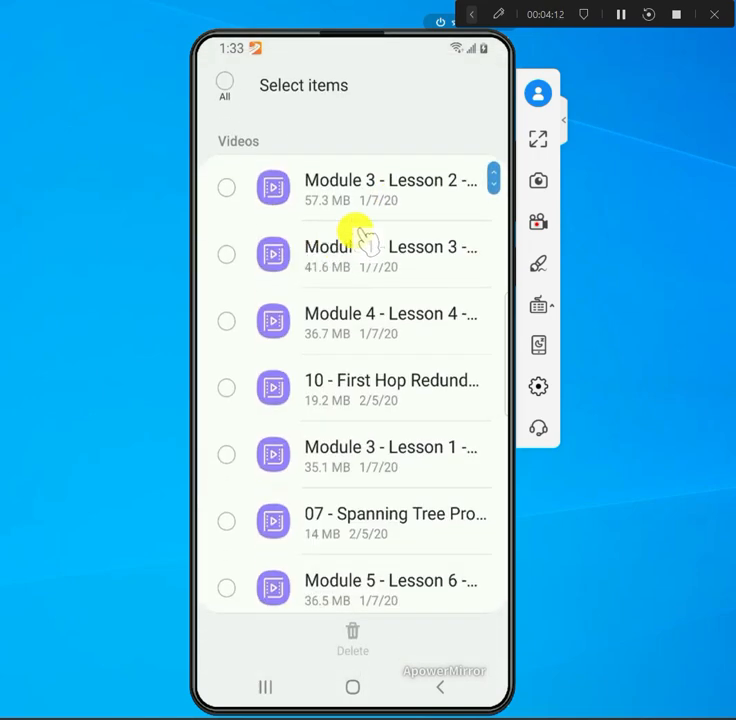
scroll(down, 3)
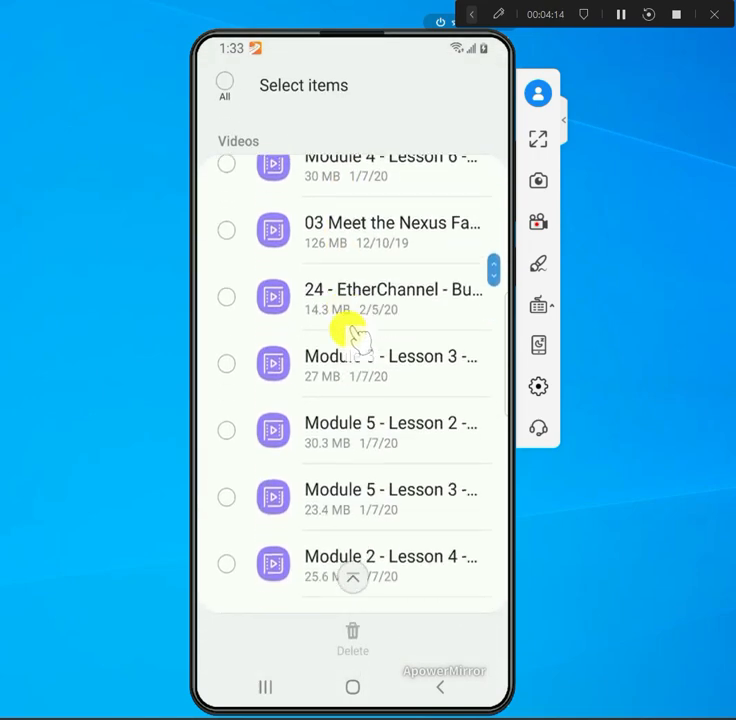
scroll(down, 3)
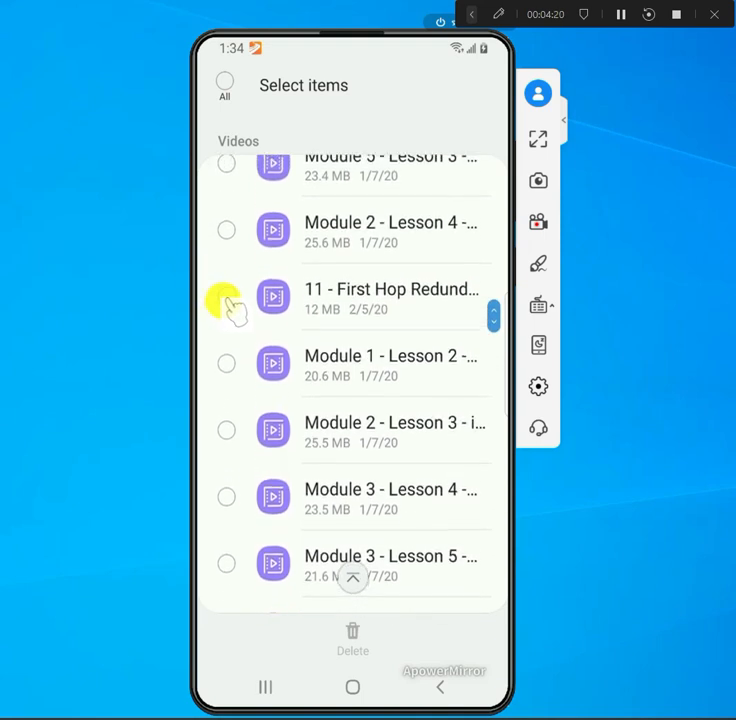
click(226, 297)
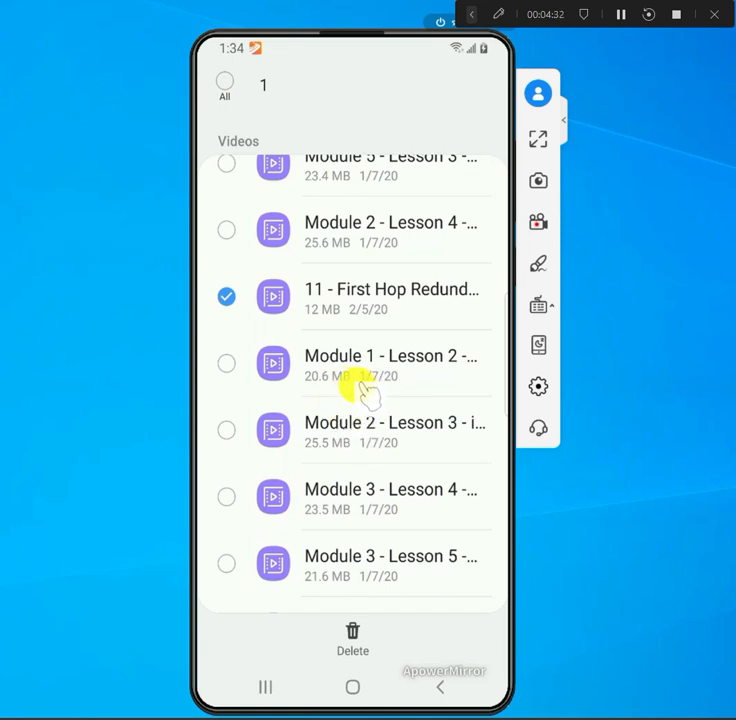
mouse_move(325, 305)
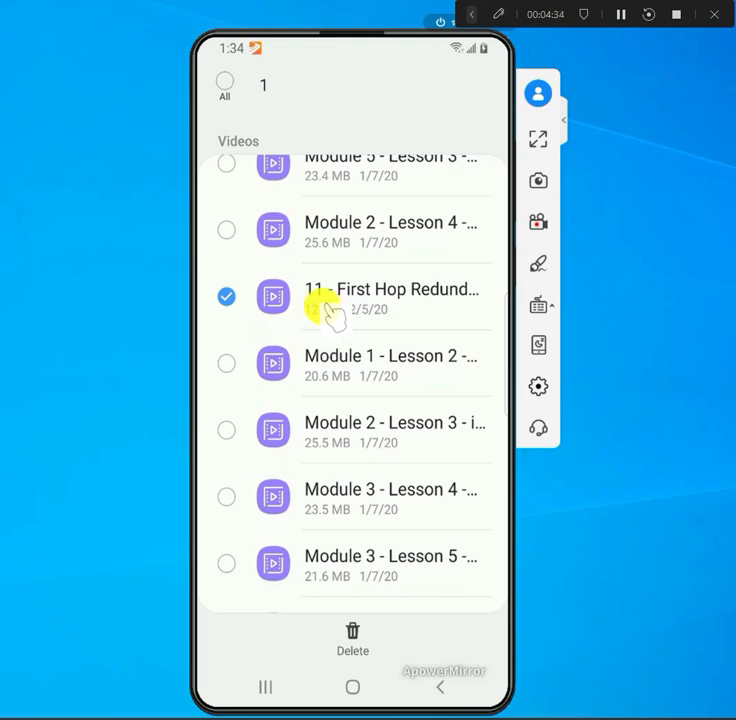
scroll(down, 3)
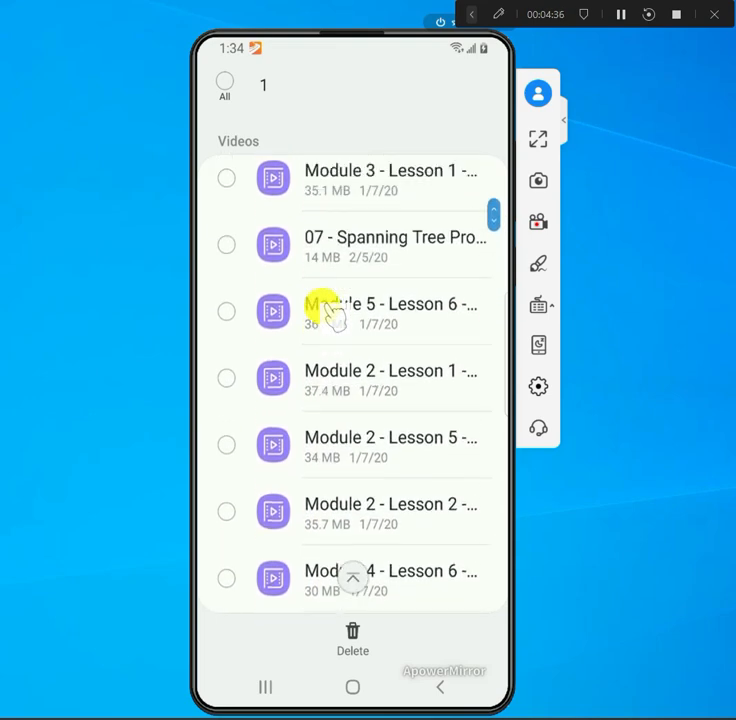